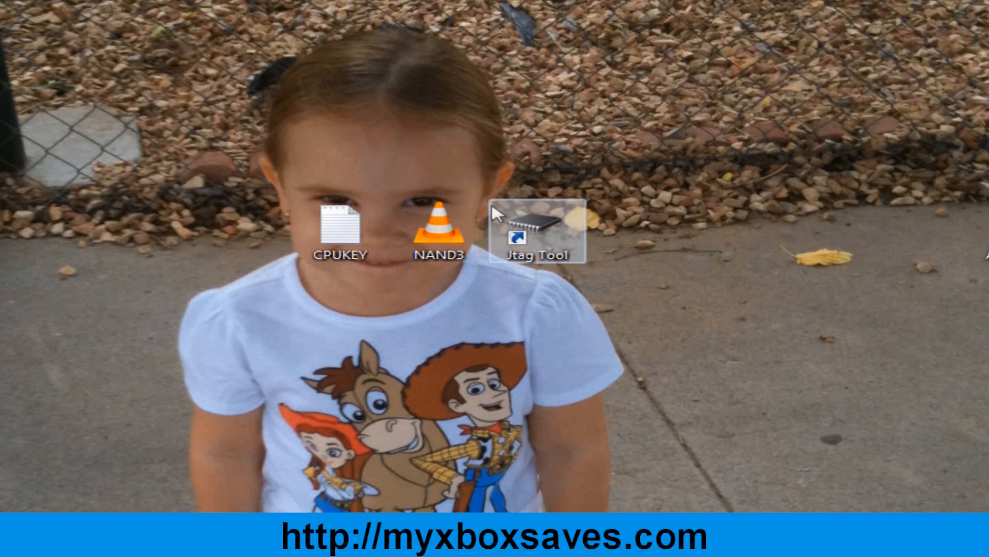
Step: Copy the CPU key from CPUKEY.txt in Notepad, then launch the Jtag Tool
click(441, 231)
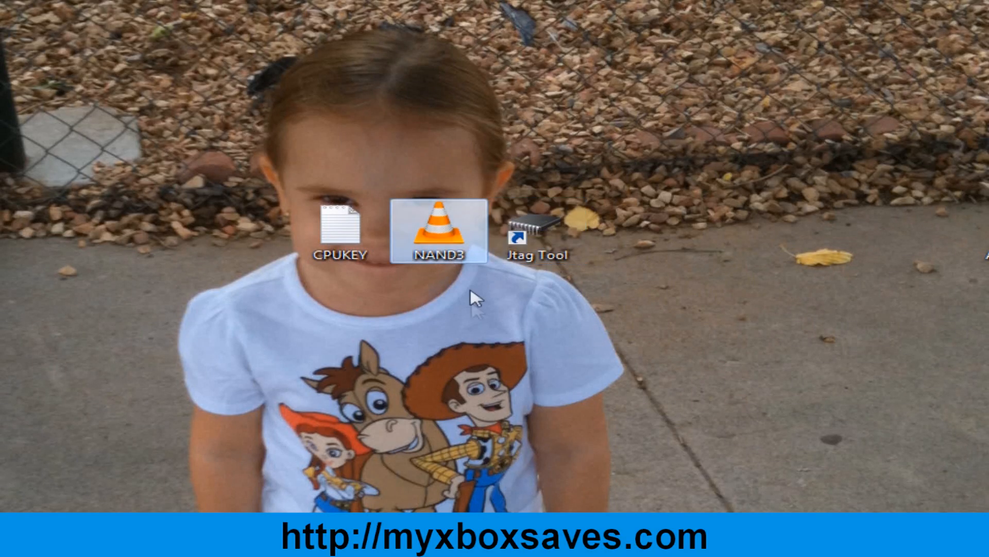
click(343, 228)
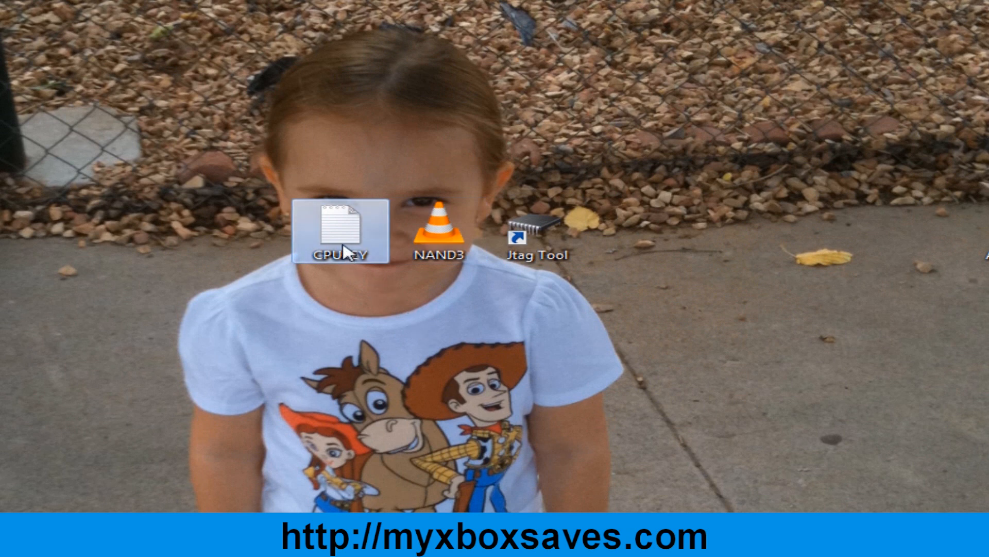
double_click(339, 229)
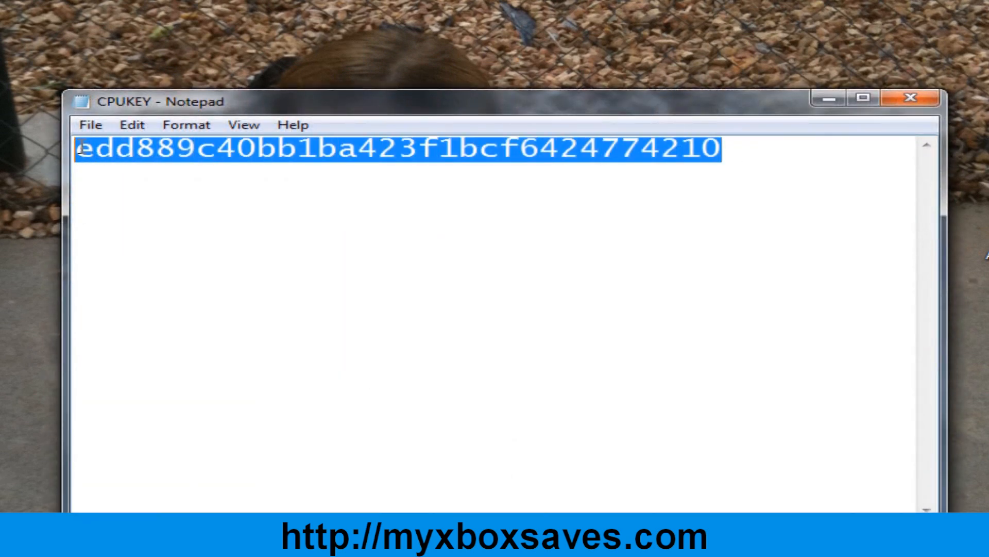
right_click(253, 148)
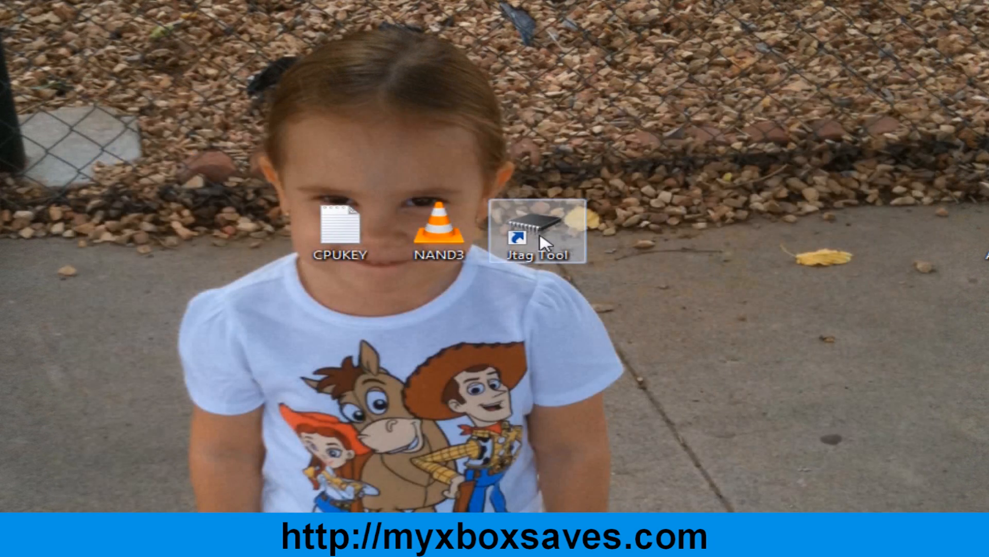
double_click(536, 231)
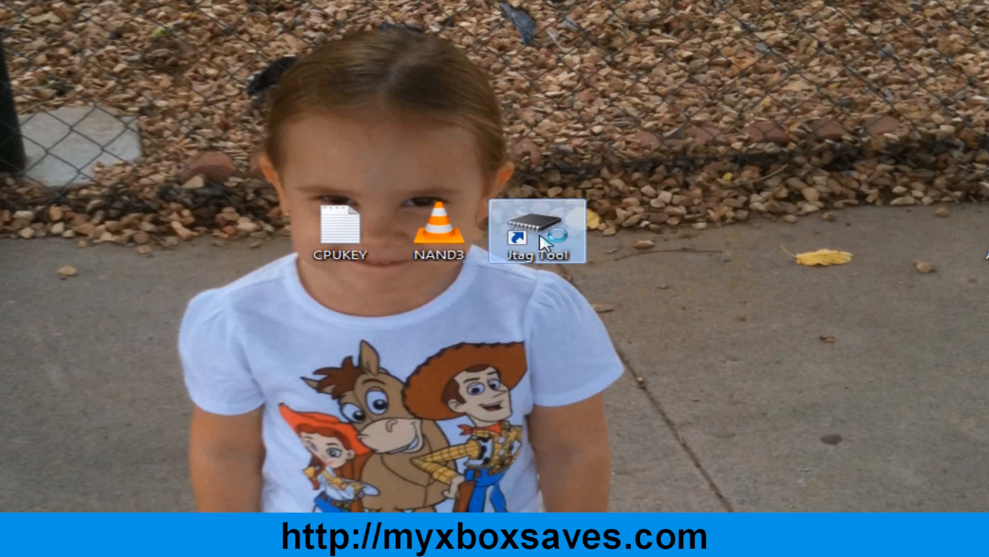
double_click(538, 233)
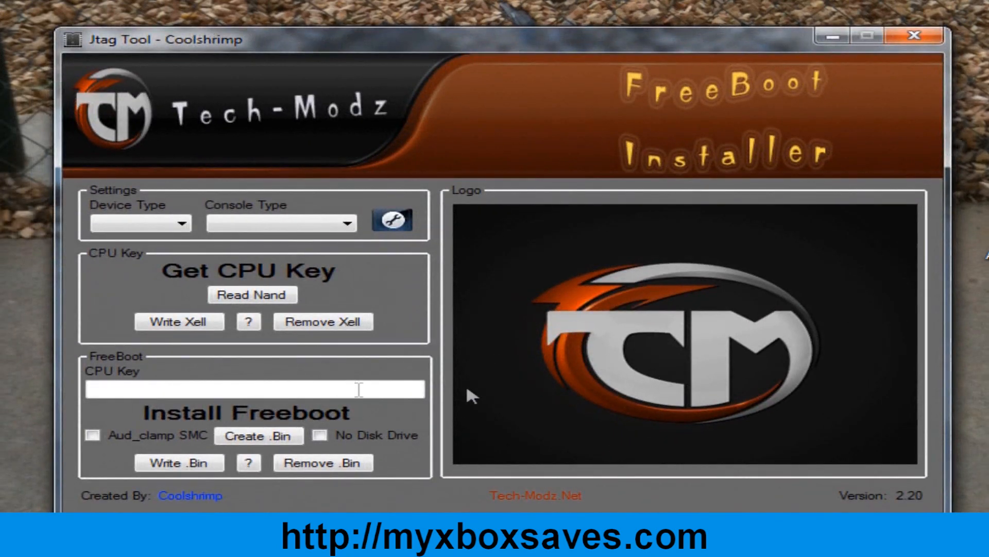
Step: Choose USB device and Falcon console, paste the CPU key, and load the NAND3 dump
click(253, 389)
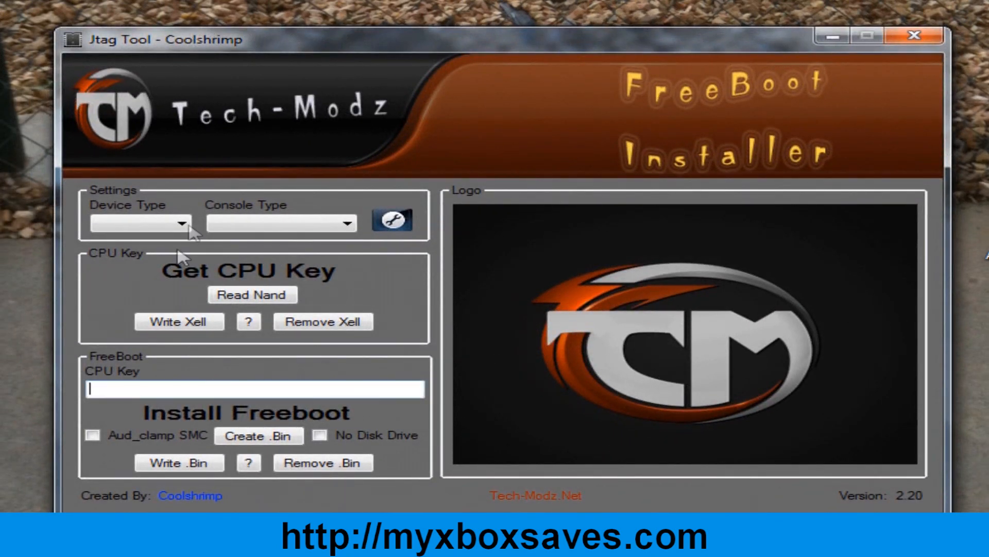
click(139, 224)
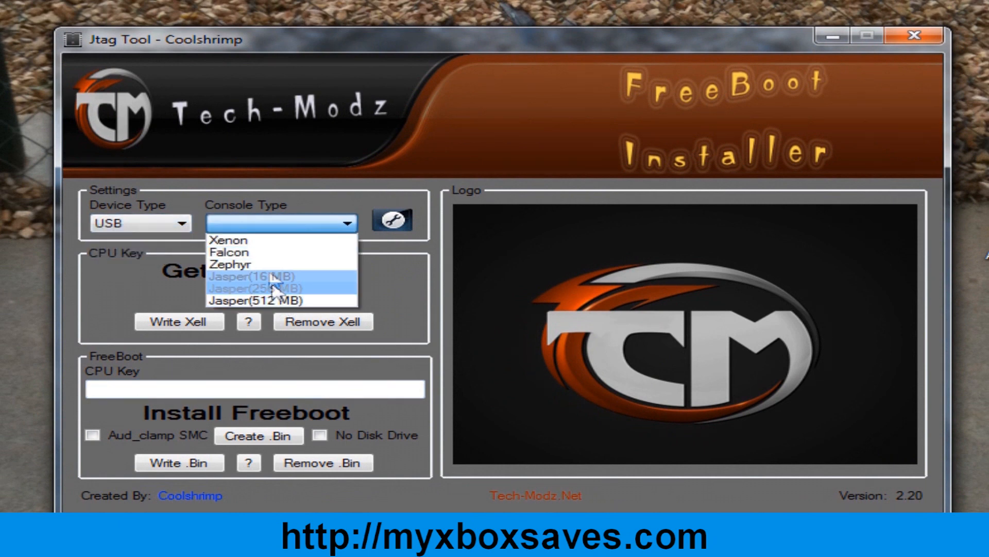
click(228, 252)
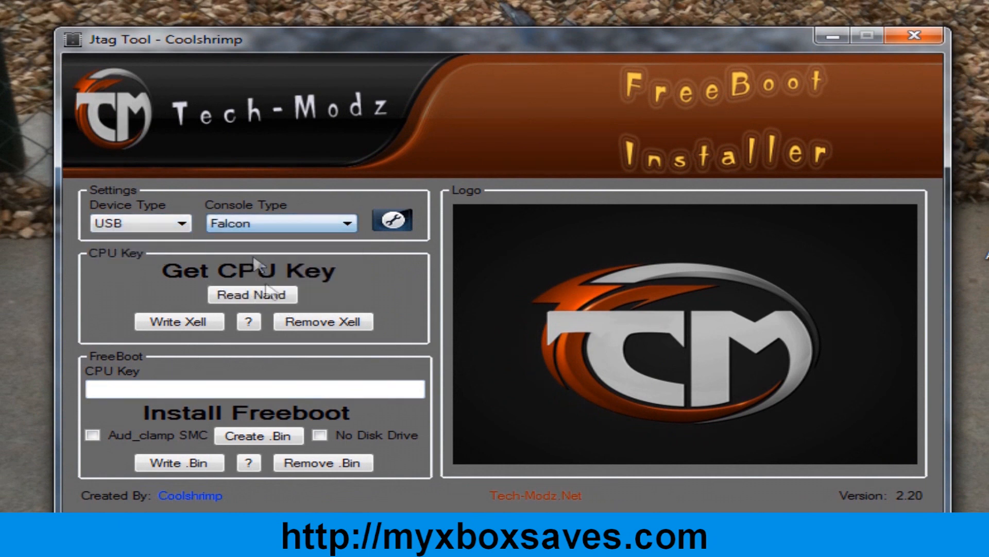
right_click(252, 389)
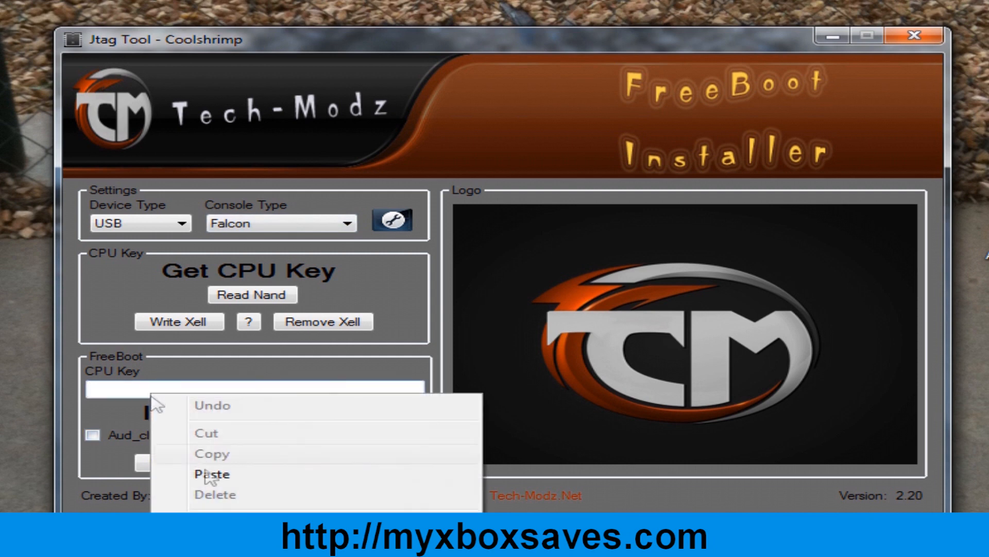
click(213, 474)
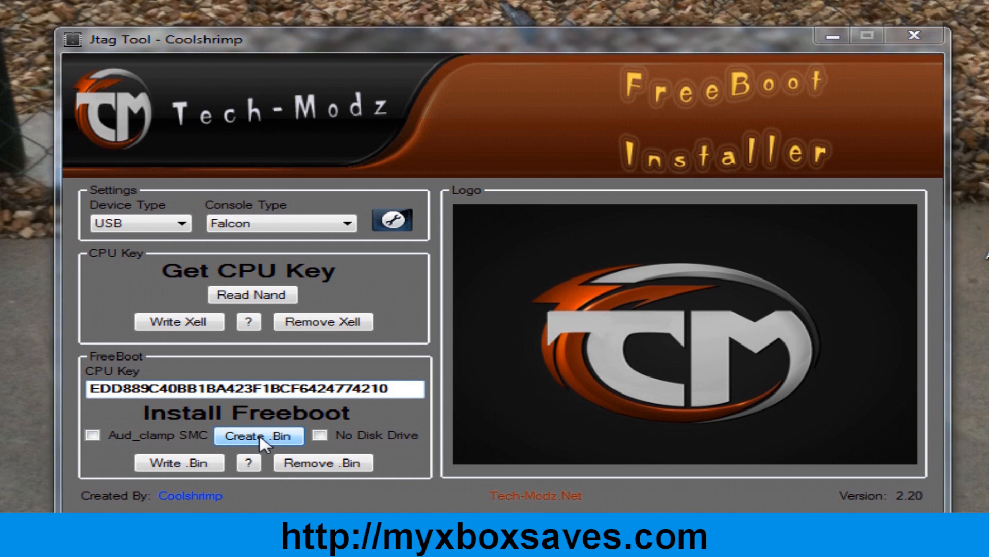
click(259, 436)
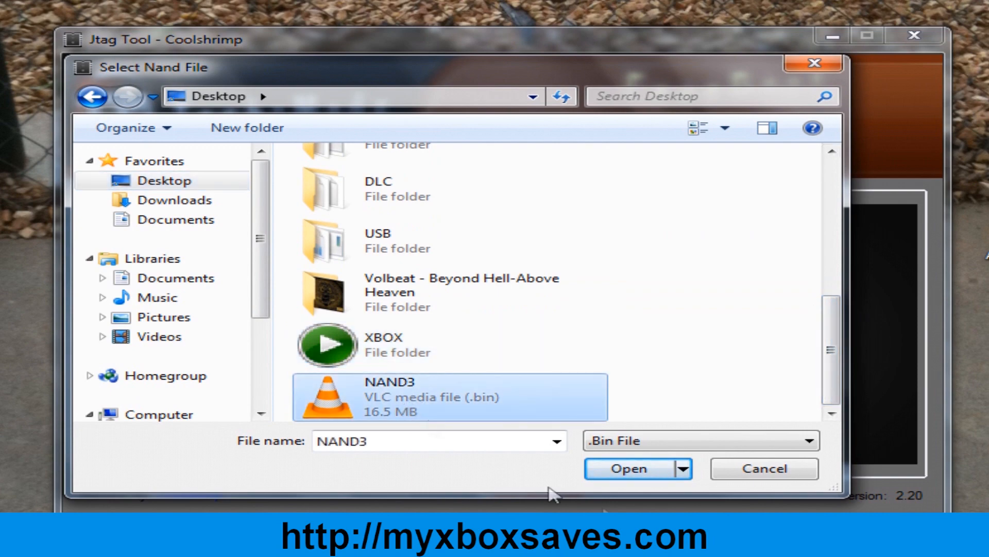
click(637, 468)
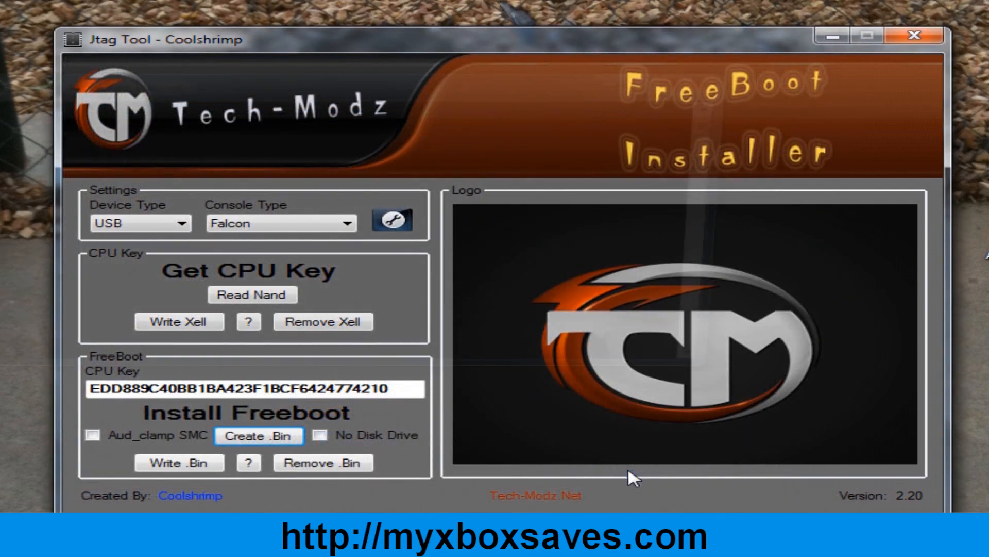
Step: Run the fbBuild console through to completion and dismiss the build report
click(258, 435)
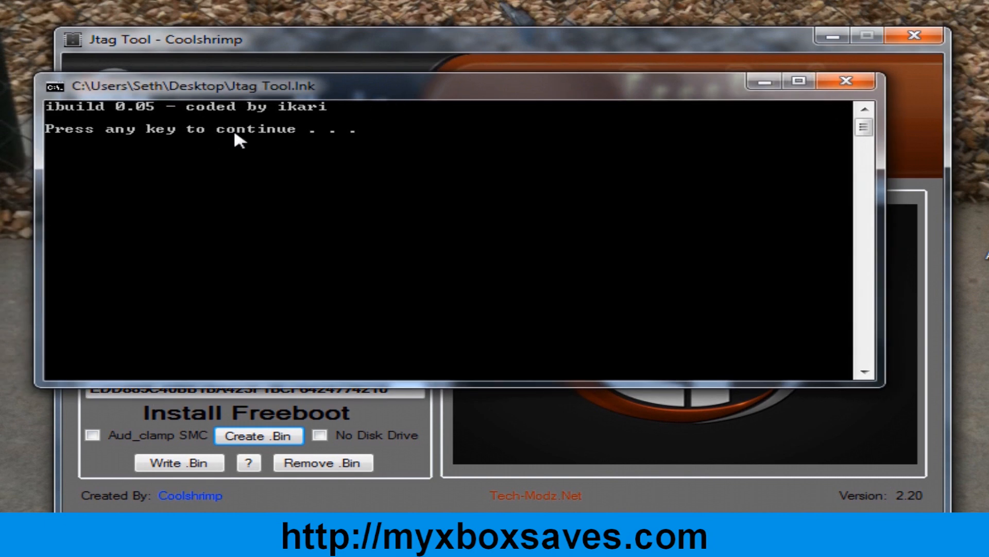
key(enter)
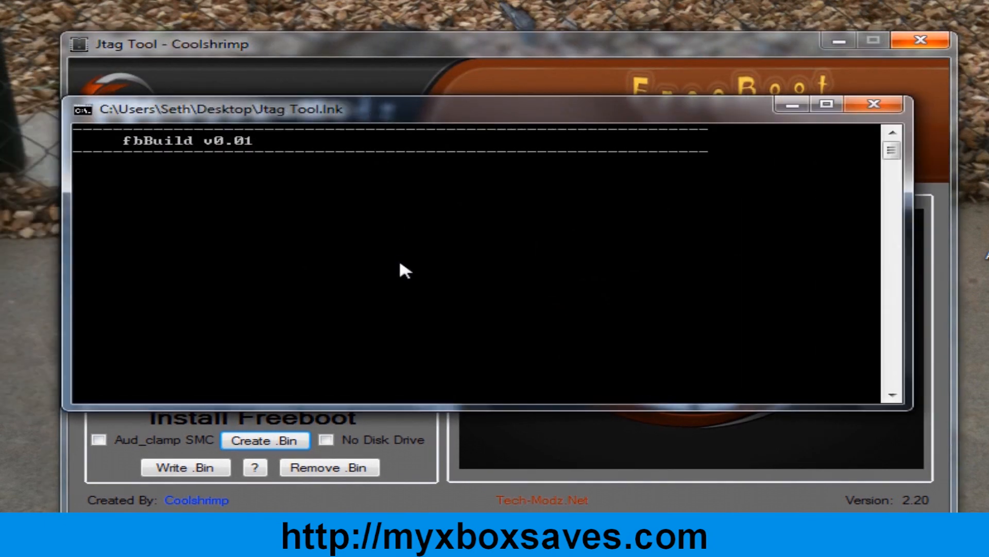
click(265, 440)
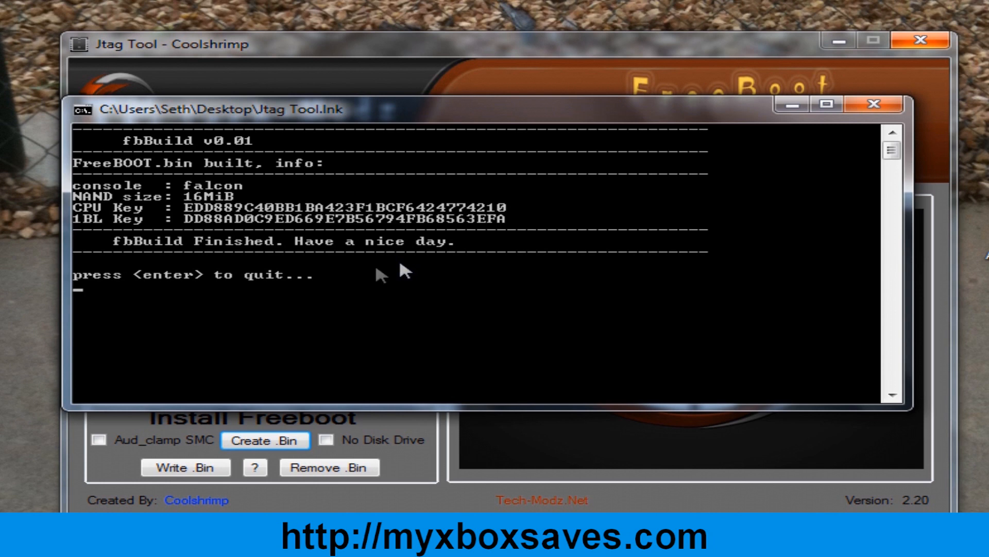
click(264, 441)
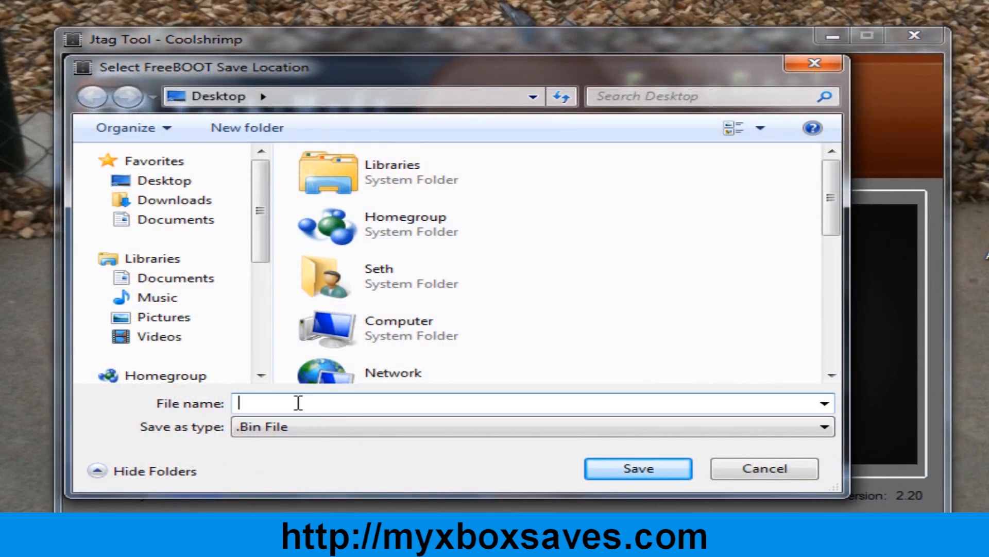
Step: Save the built image to the desktop as updflash.bin and confirm
text(up)
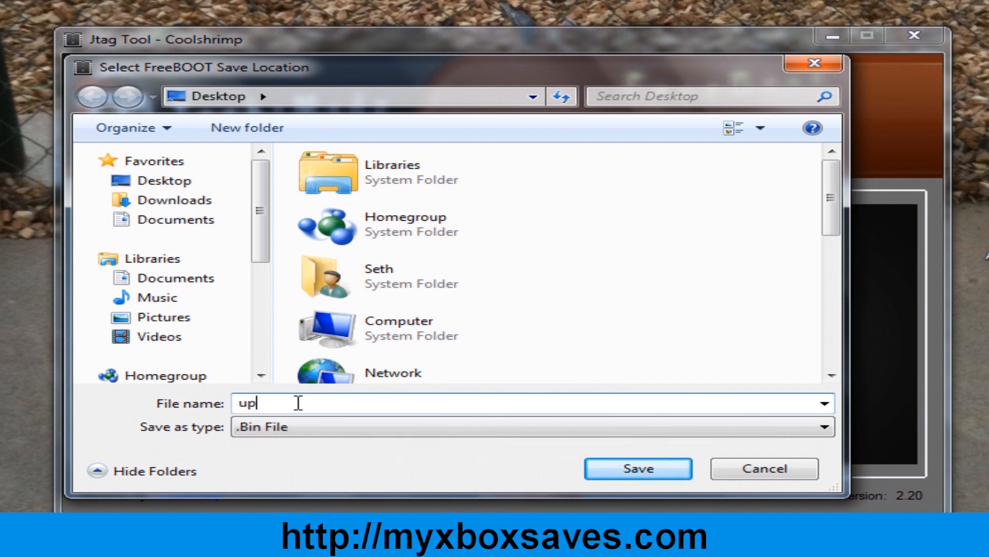
text(dt)
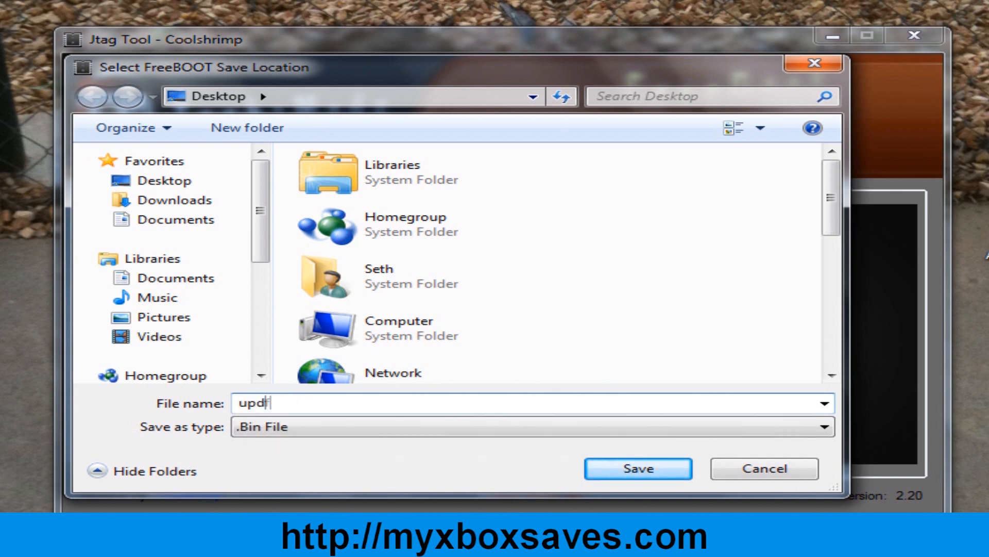
text(flash)
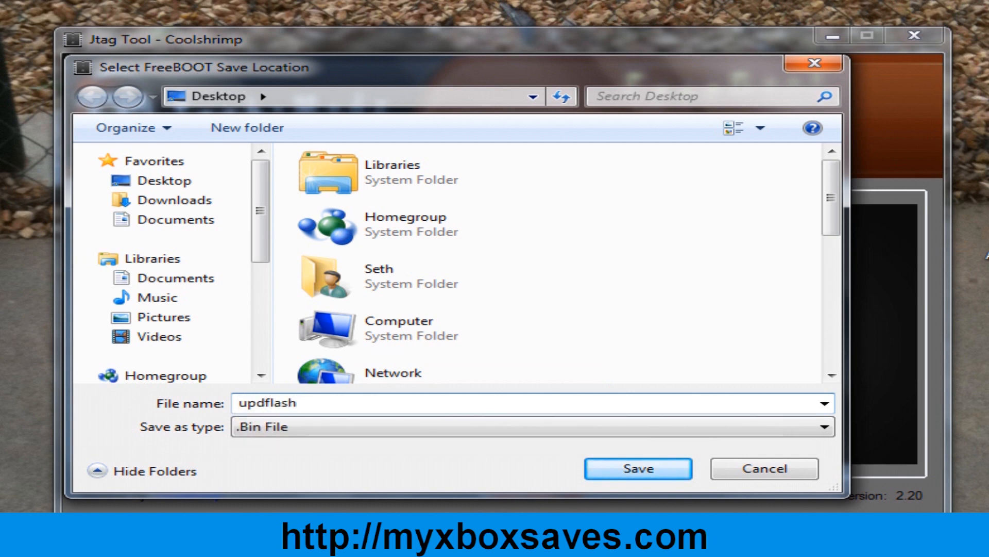
double_click(265, 403)
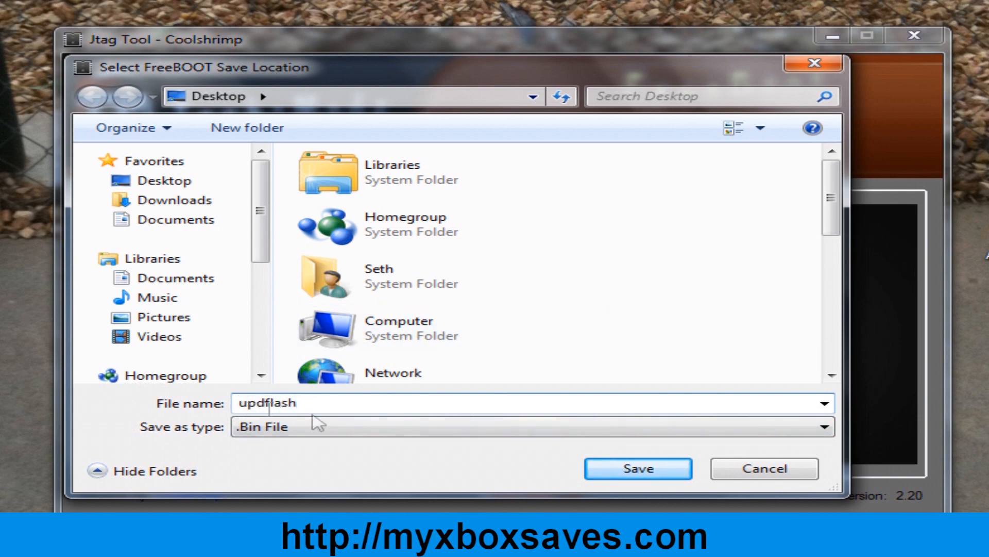
click(637, 469)
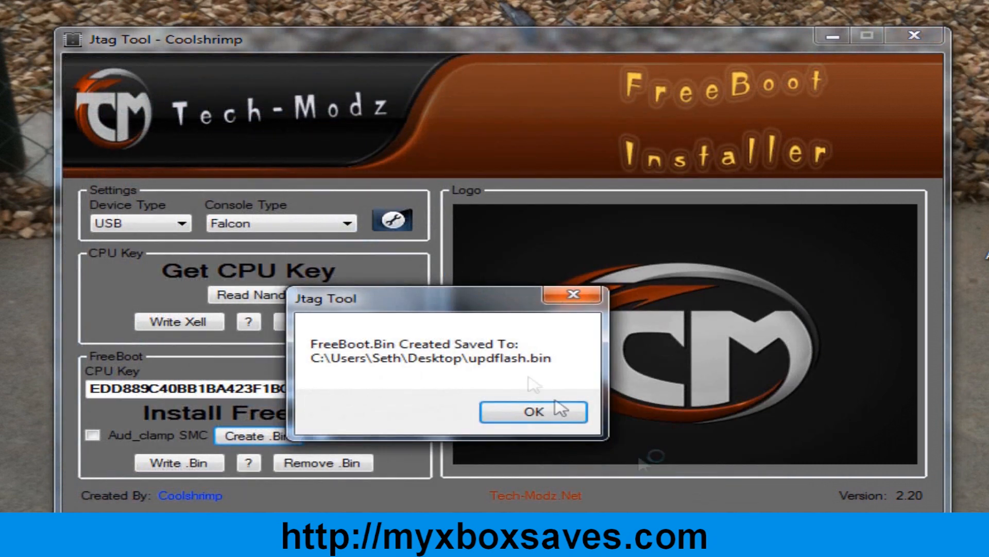
click(533, 410)
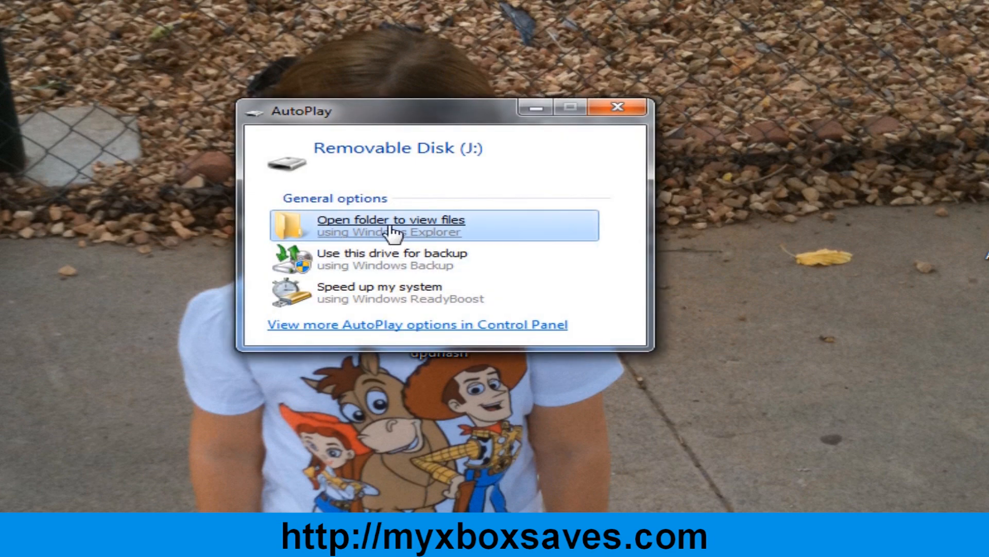
Step: Browse removable disk J: from AutoPlay and open the JTAG folder inside XBOX
click(393, 225)
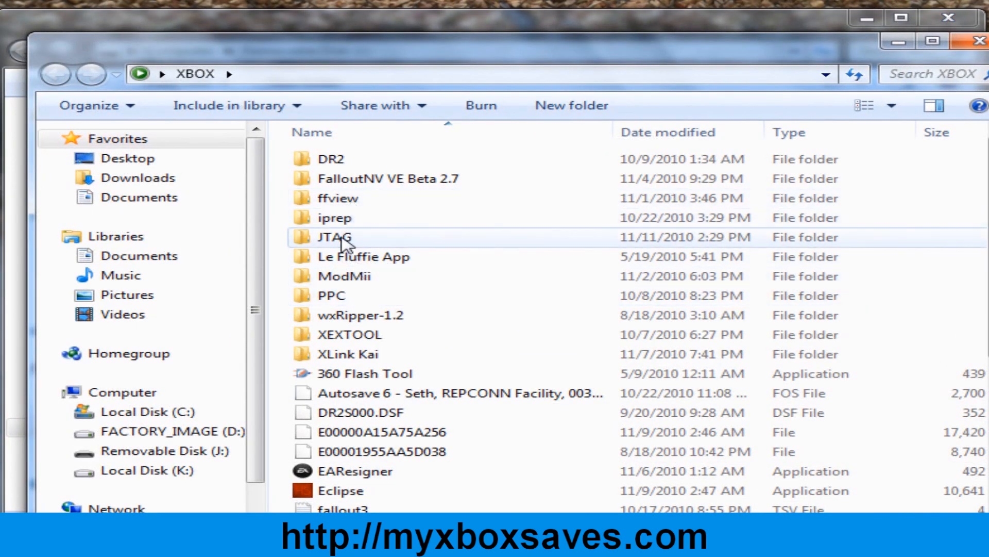
double_click(334, 236)
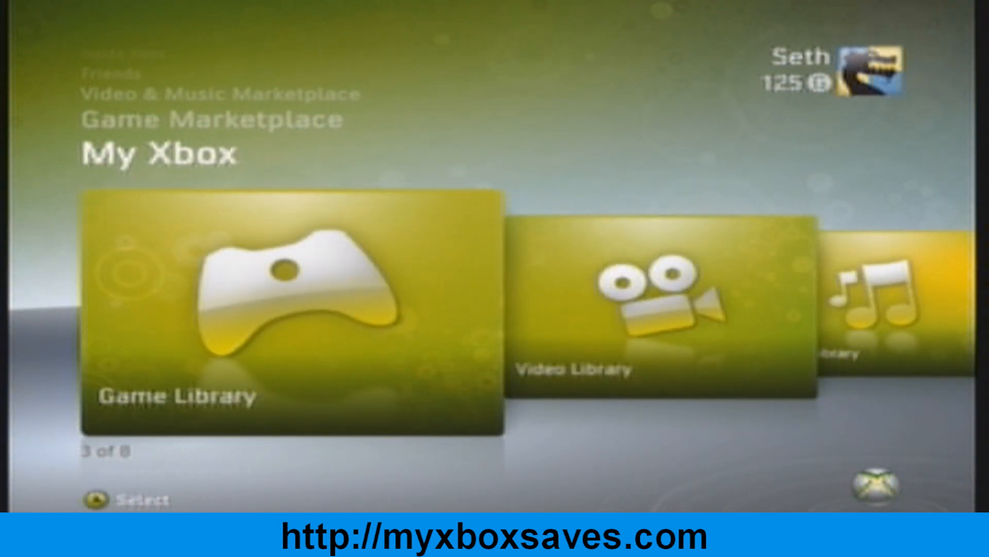
Step: Open Game Library and launch XeXMenu 1.1 from Recent Games
click(287, 316)
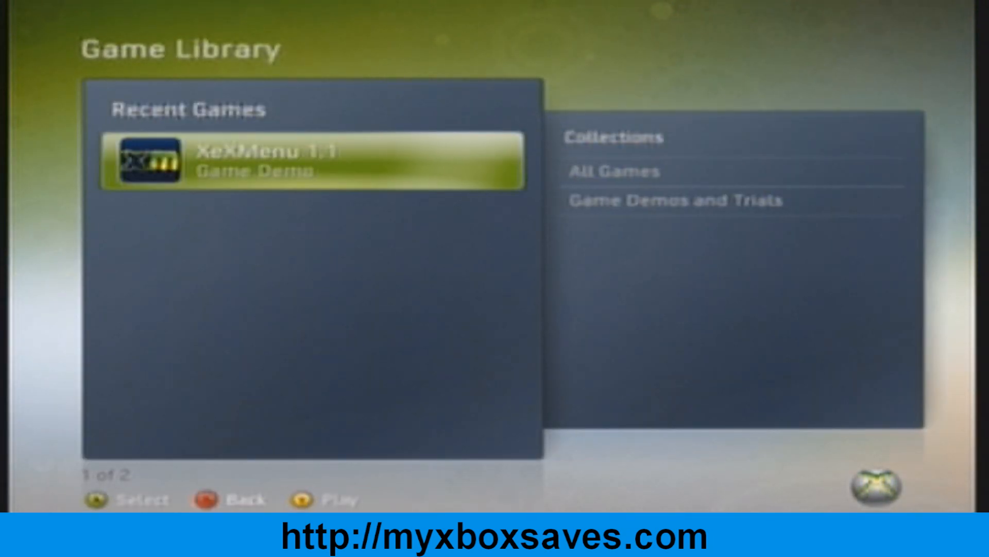
click(306, 160)
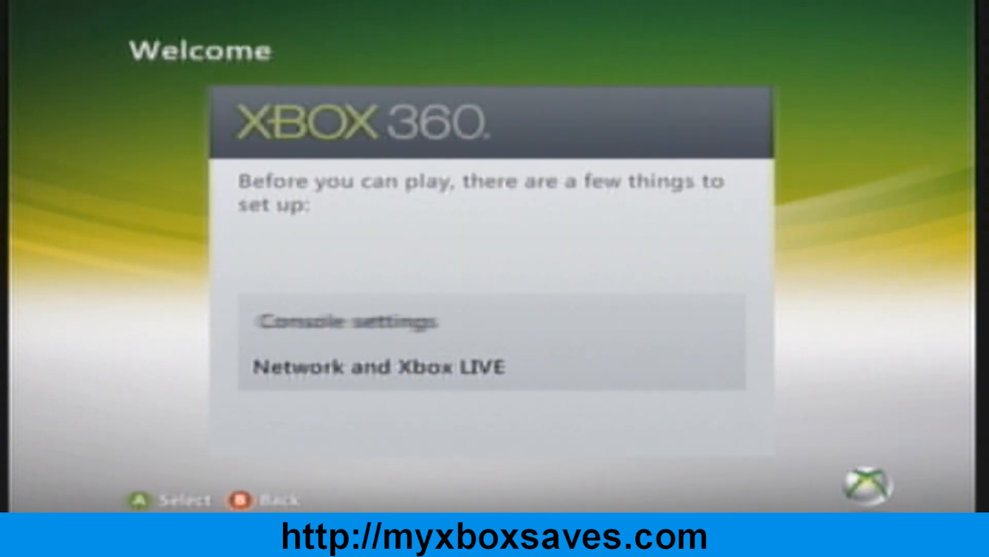
Step: Complete the Welcome setup with United States locale through Xbox LIVE to Done
click(346, 321)
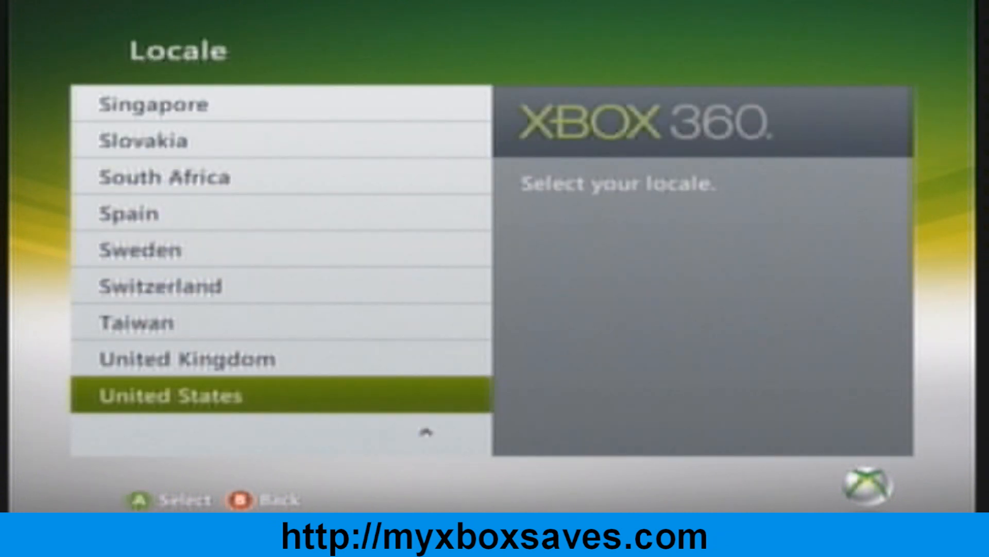
click(171, 394)
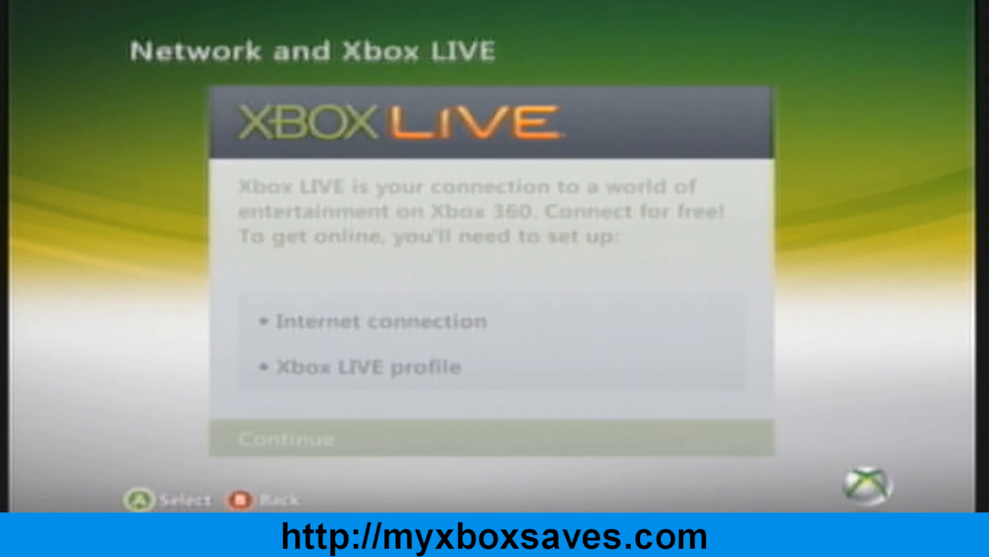
click(286, 439)
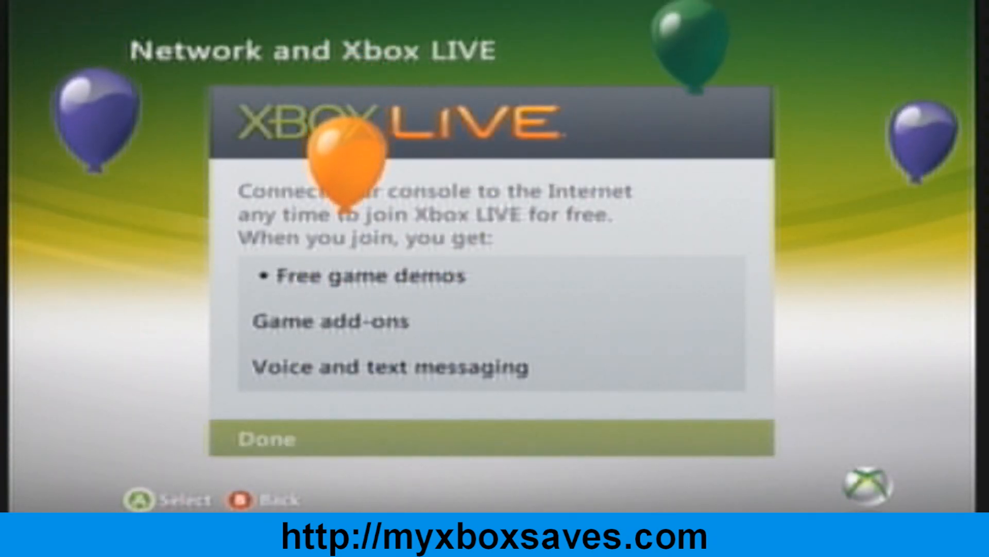
click(267, 439)
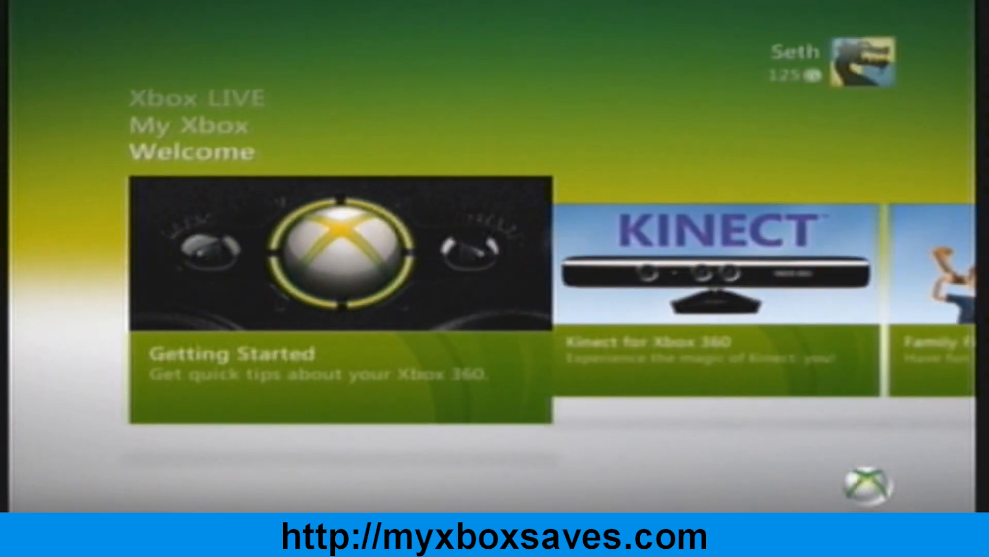